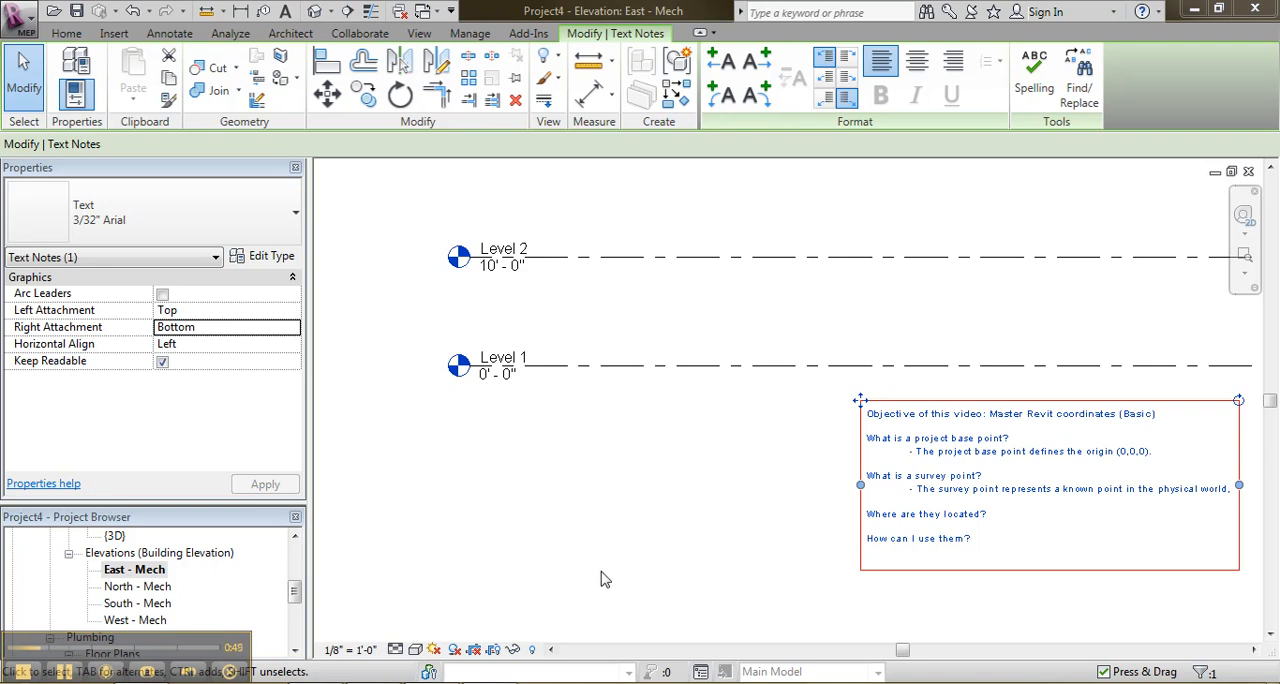
pyautogui.moveTo(612, 543)
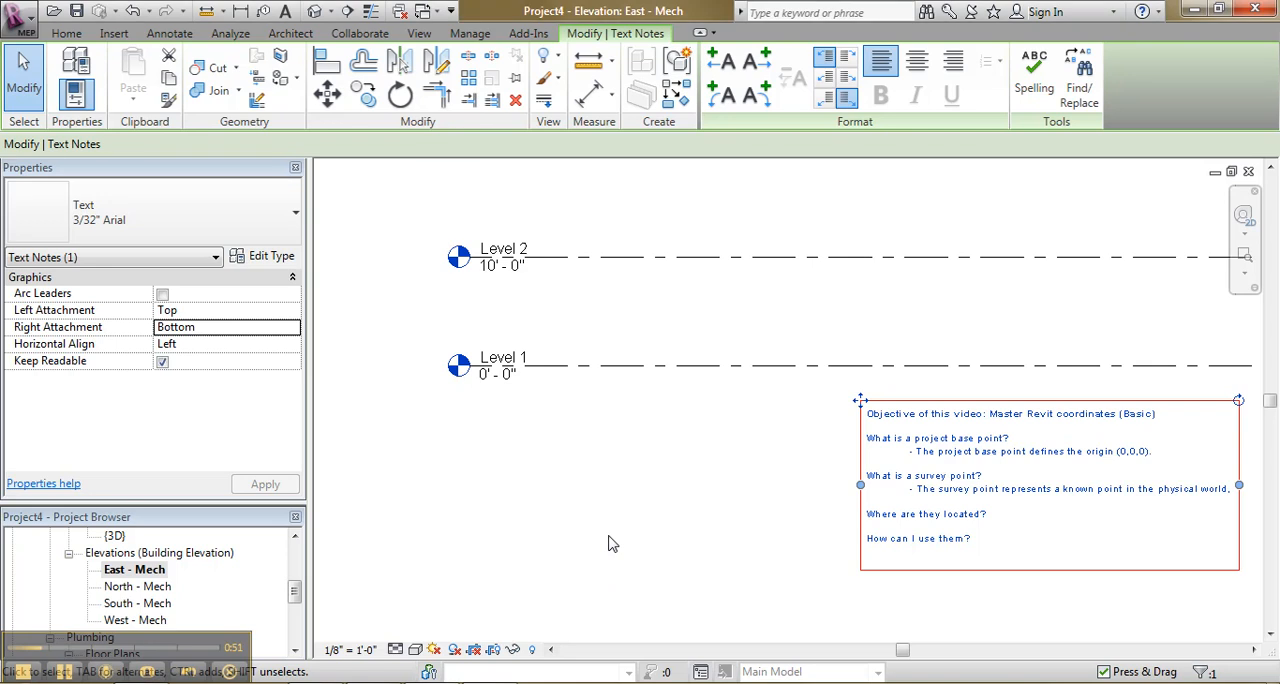
# Reveal hidden elements, unhide the site points' category and dismiss the save reminder.
pyautogui.click(533, 649)
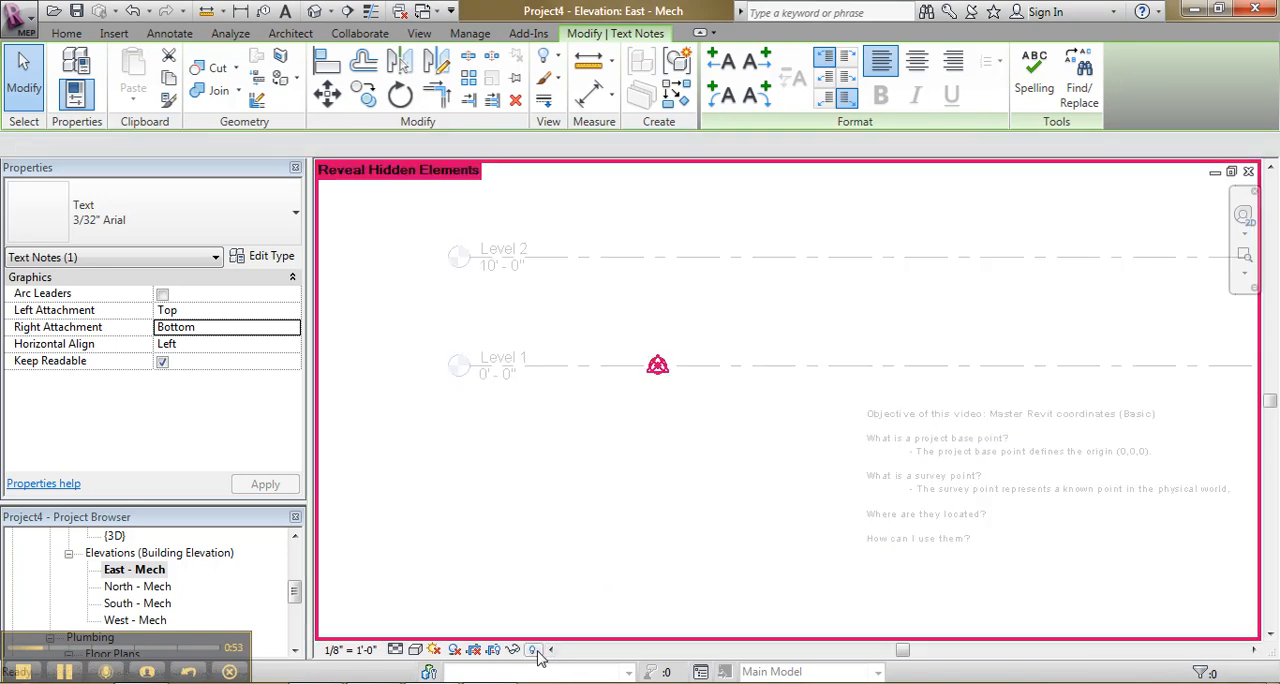
pyautogui.click(658, 365)
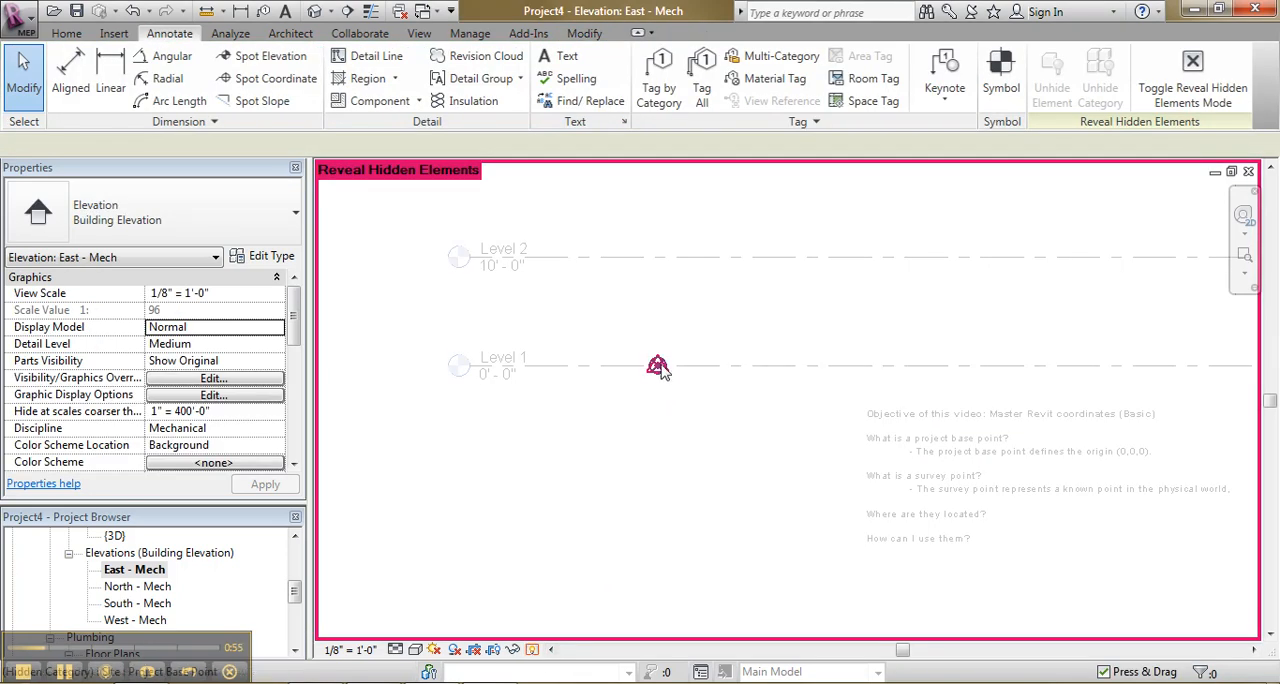
pyautogui.moveTo(657, 365)
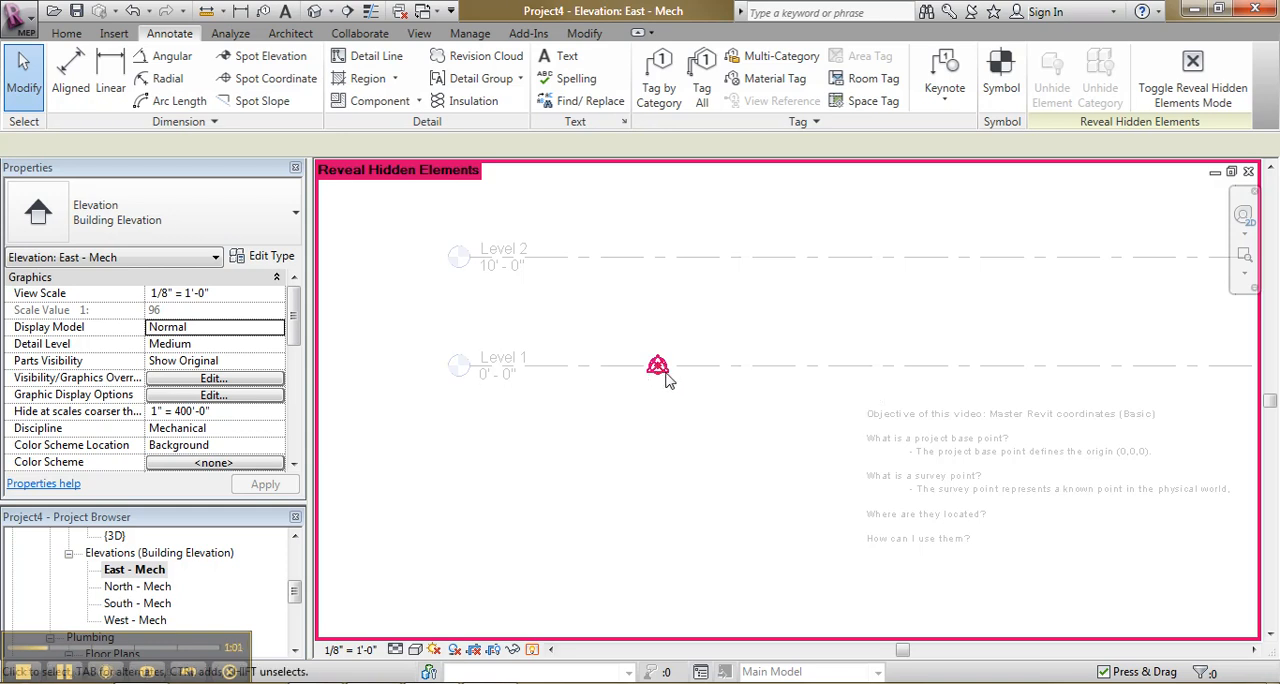
pyautogui.moveTo(623, 342)
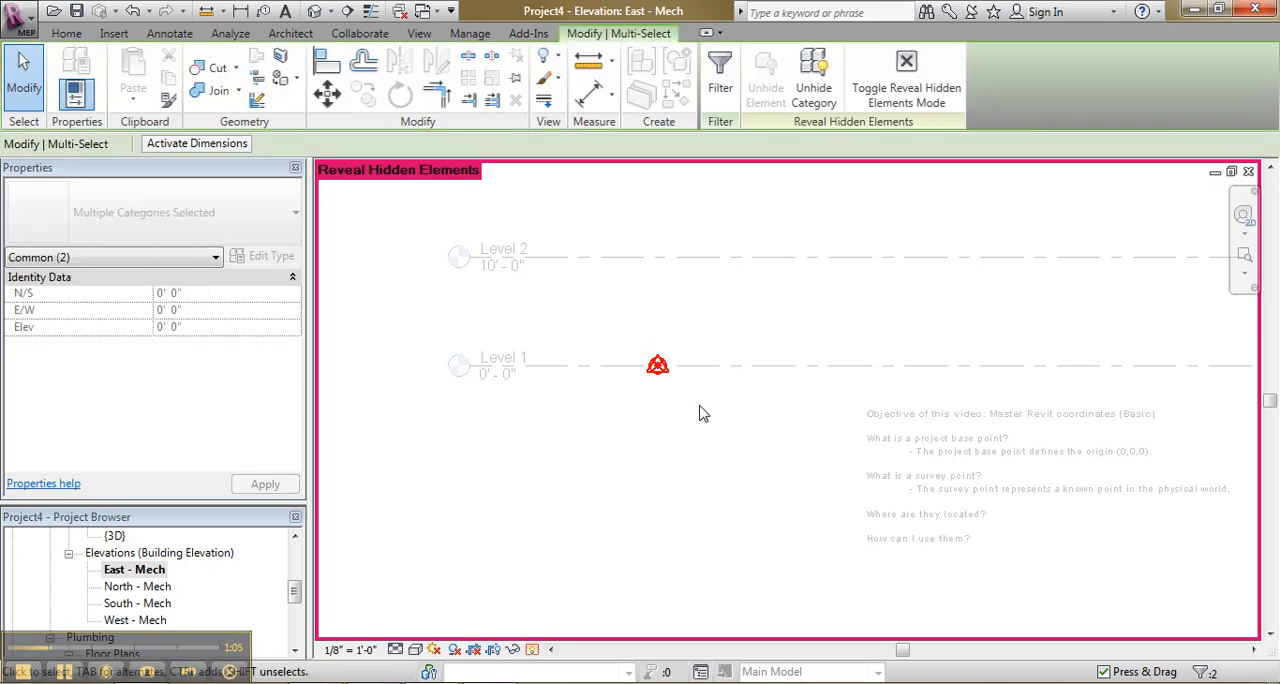
pyautogui.click(813, 78)
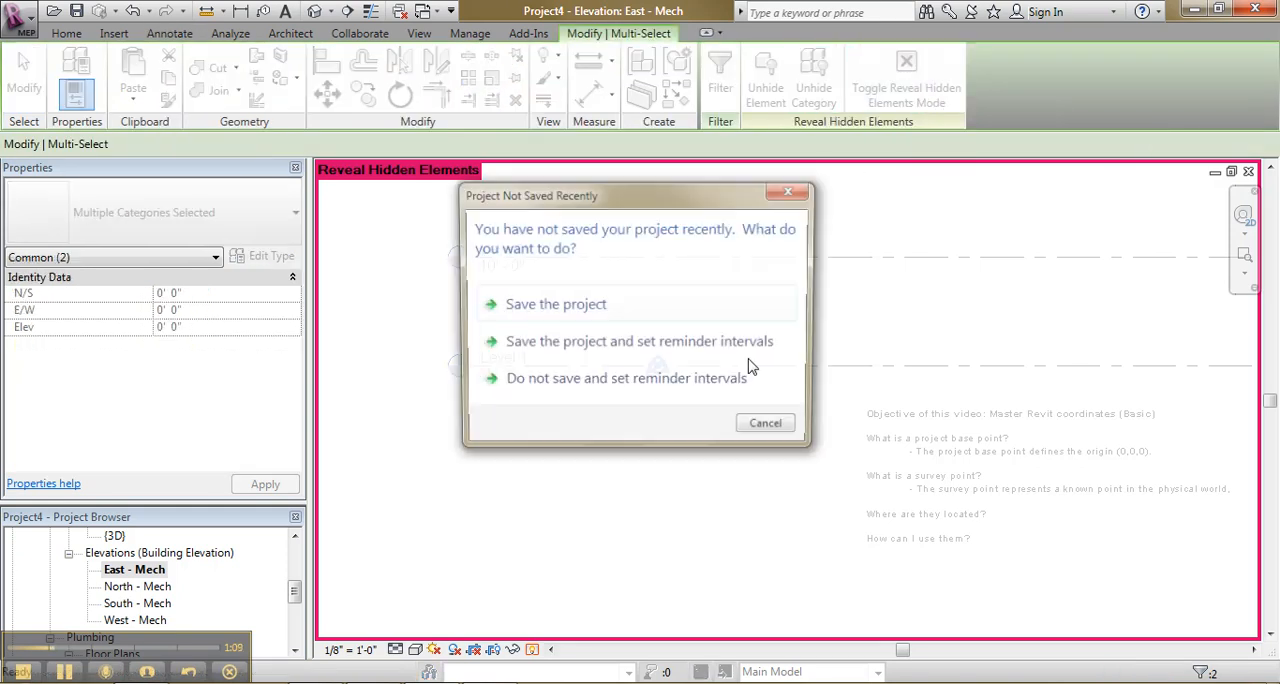
pyautogui.click(765, 422)
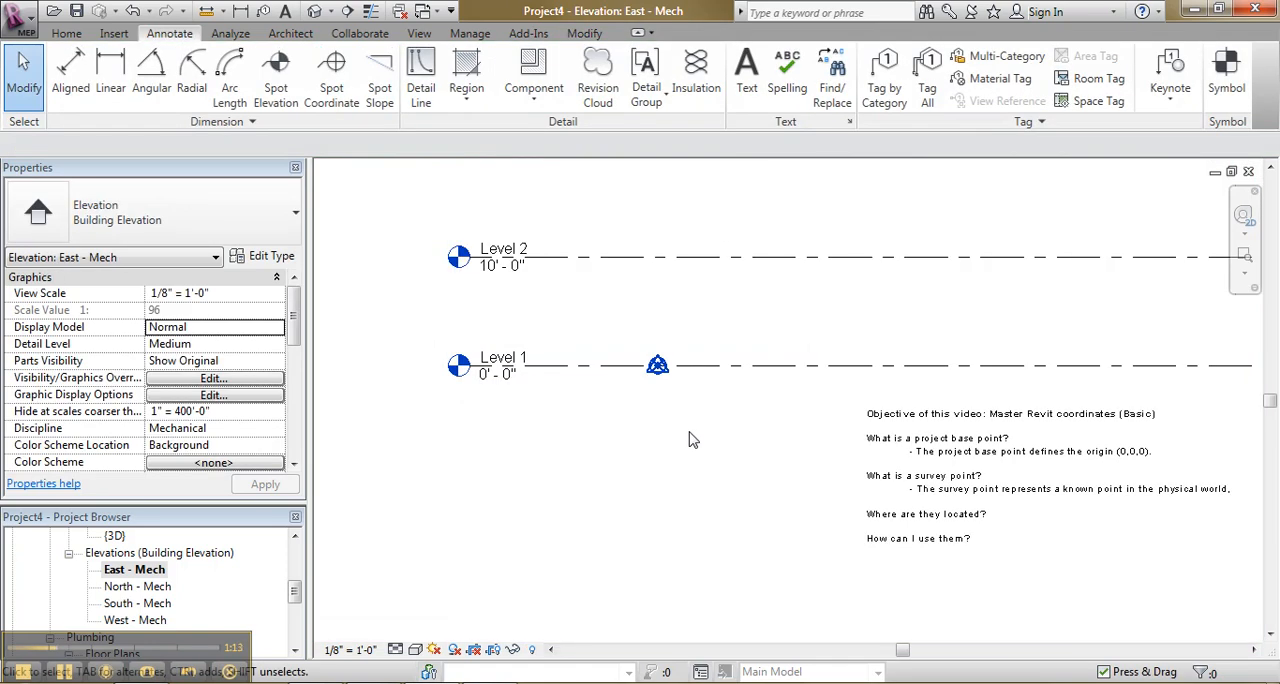
pyautogui.moveTo(687, 424)
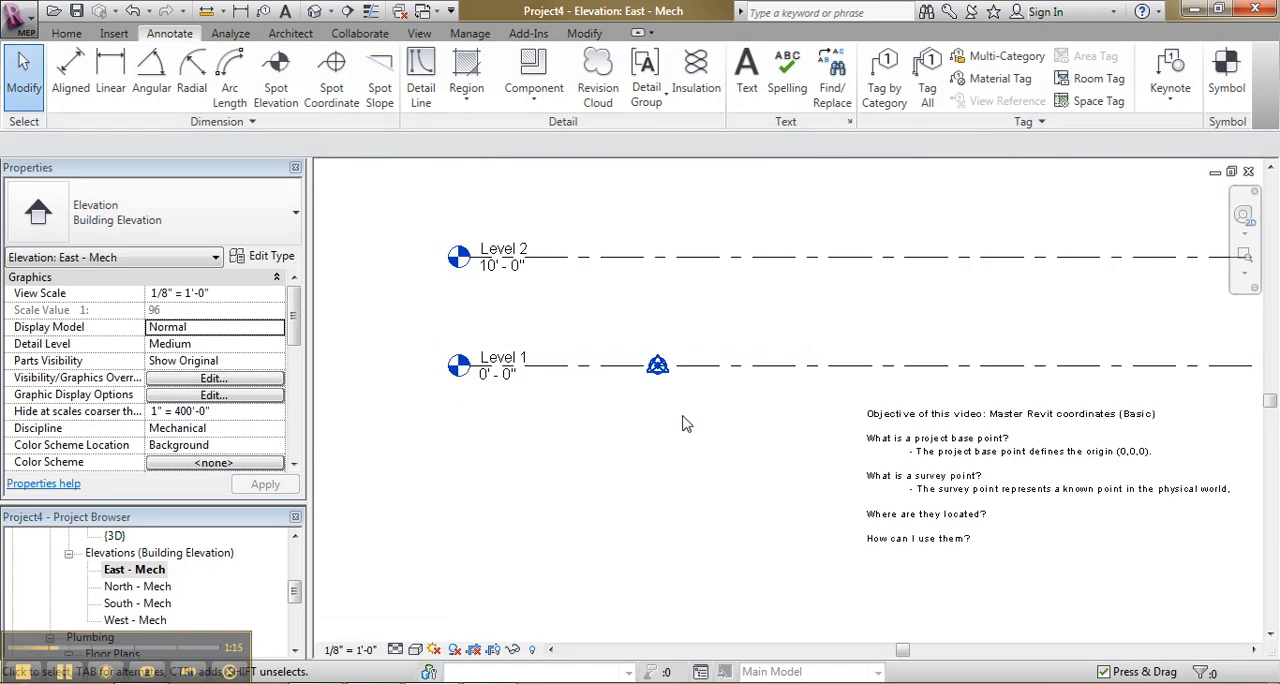
pyautogui.moveTo(621, 422)
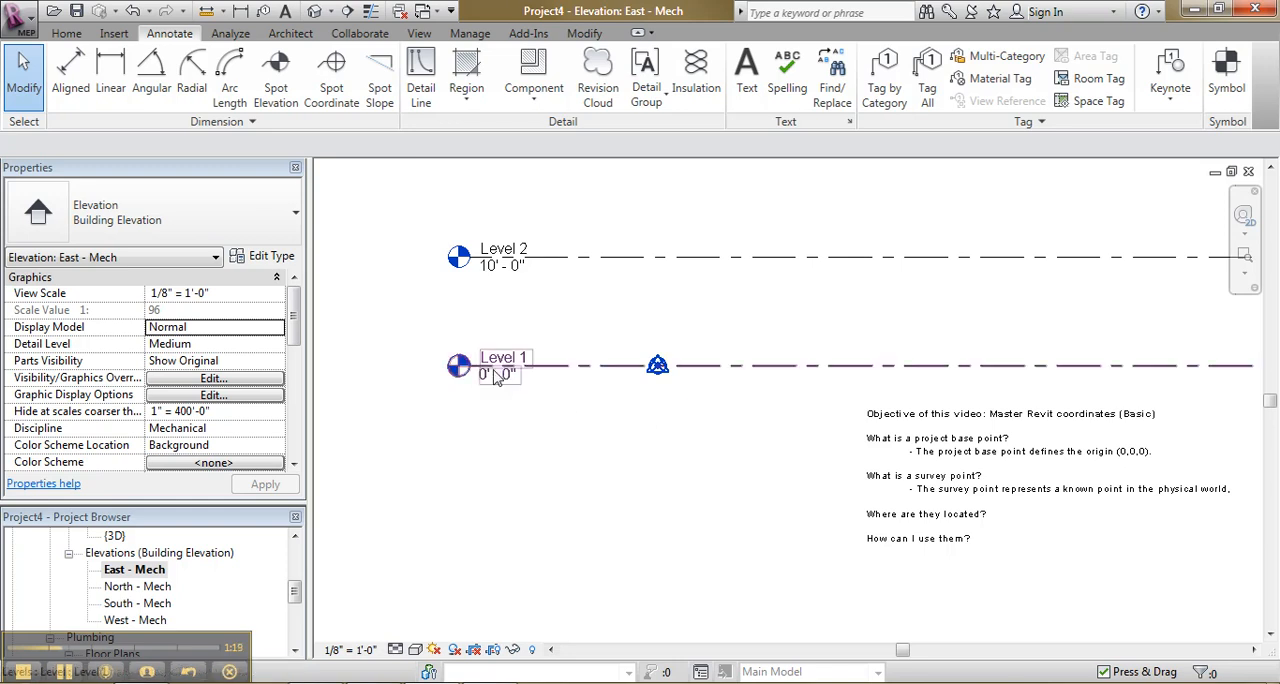
pyautogui.moveTo(498, 375)
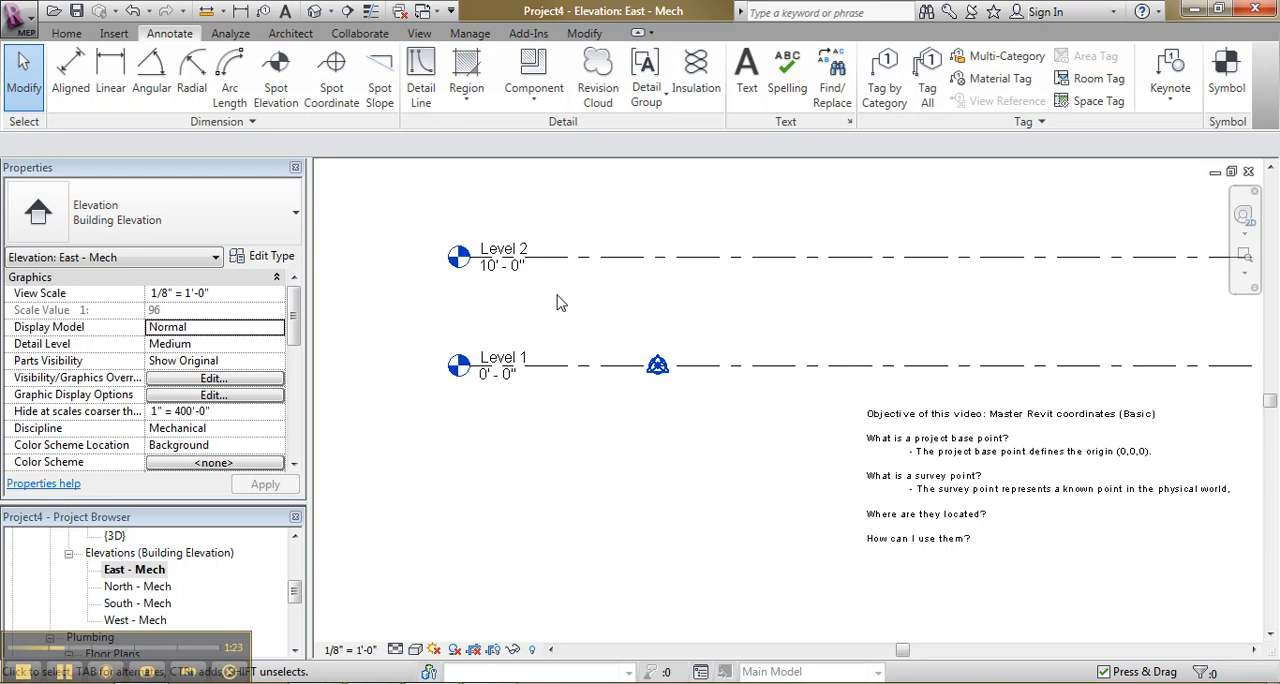
pyautogui.moveTo(543, 323)
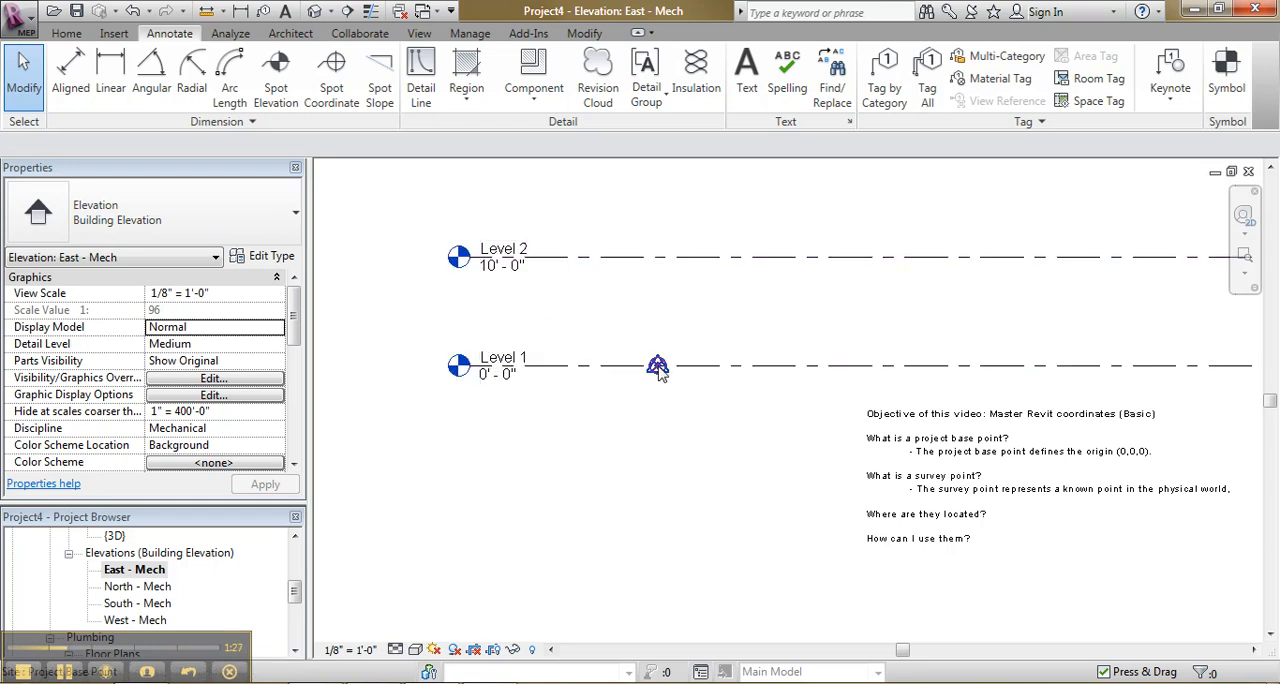
pyautogui.click(657, 365)
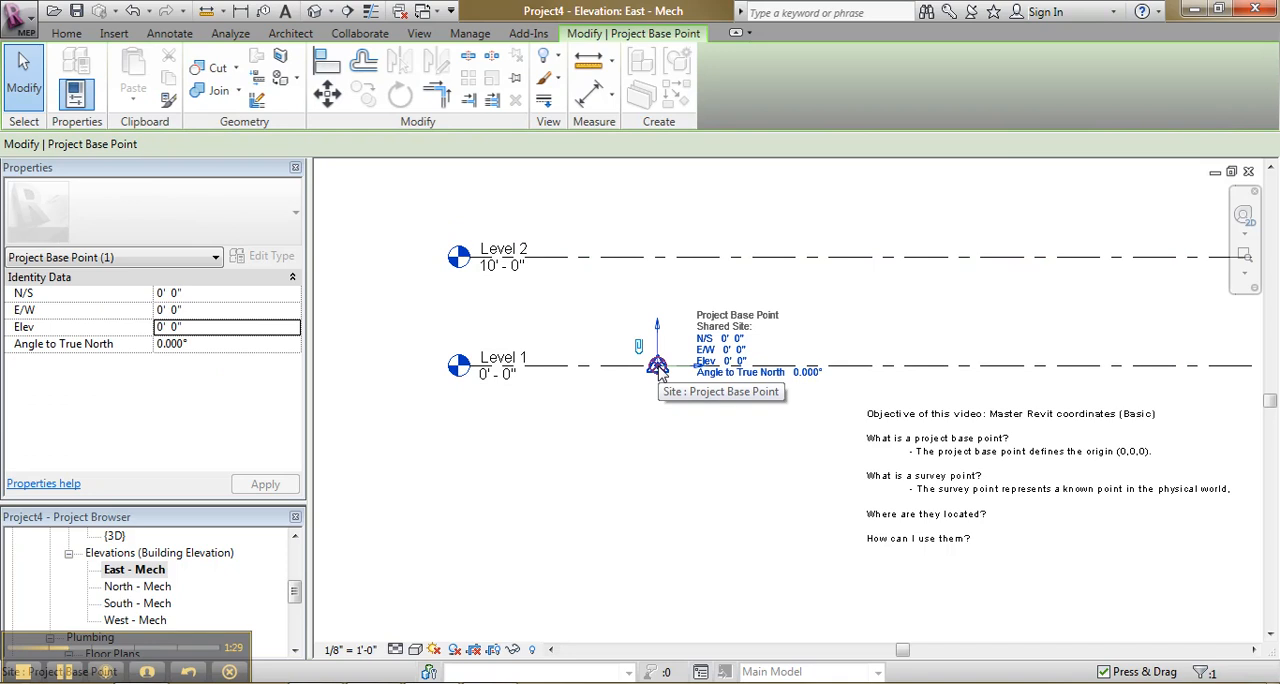
pyautogui.moveTo(638, 347)
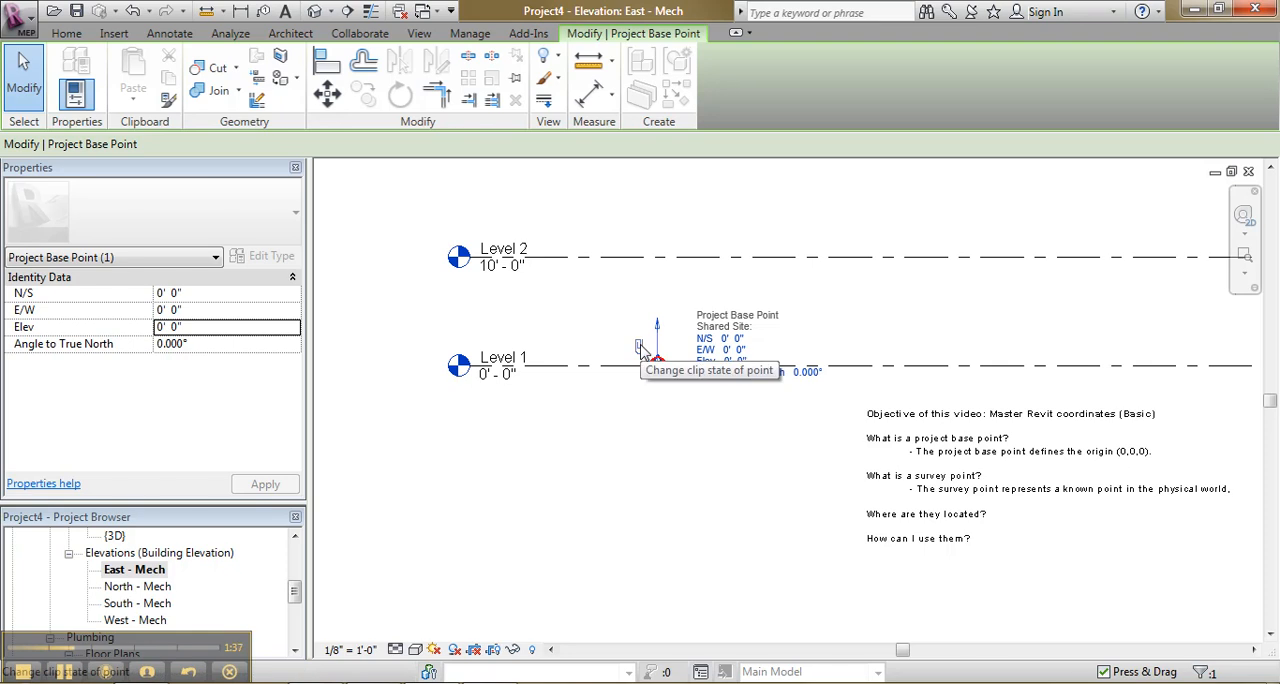
pyautogui.click(638, 347)
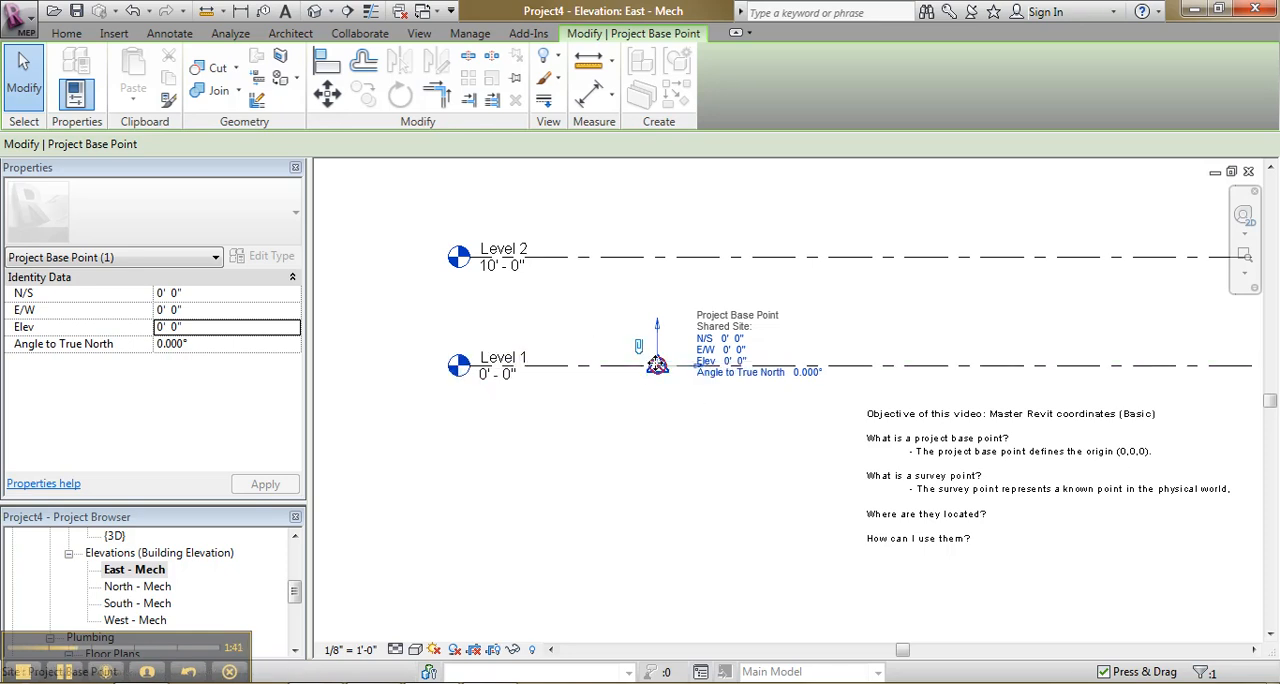
pyautogui.click(327, 93)
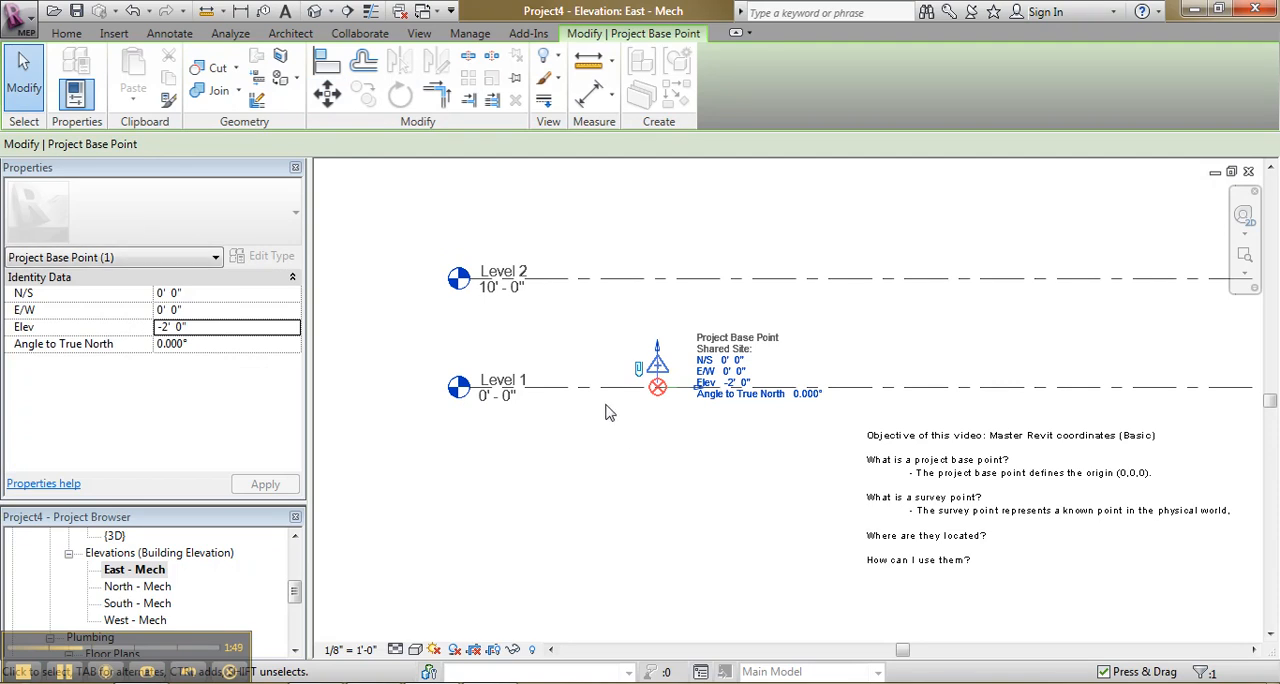
pyautogui.moveTo(588, 463)
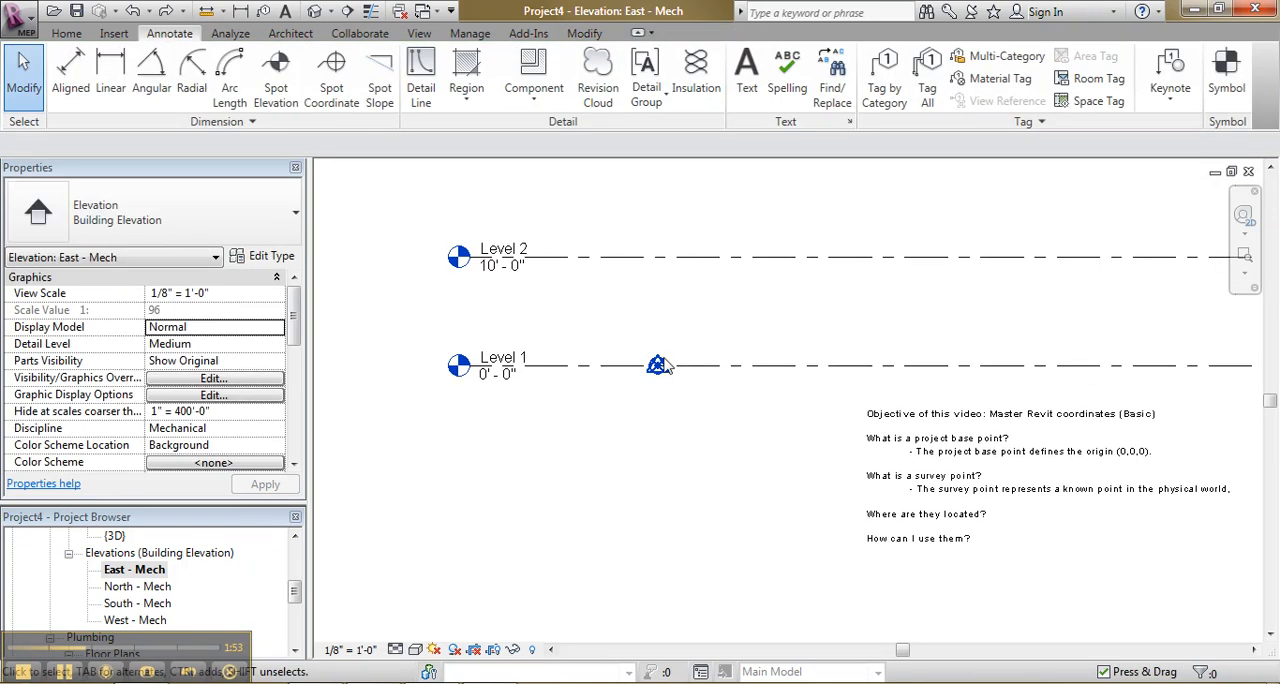
# Set the Project Base Point's Elev to -10' so Level 1 reads 10' and Level 2 reads 20'.
pyautogui.click(657, 365)
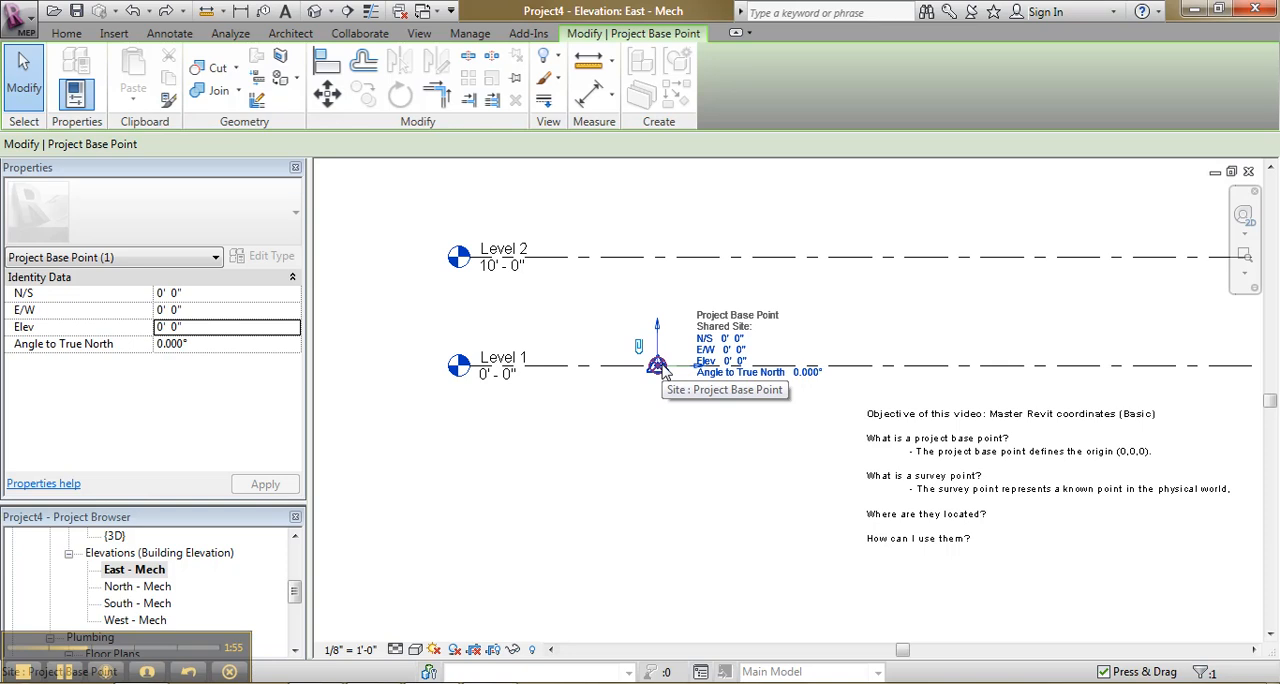
pyautogui.moveTo(640, 350)
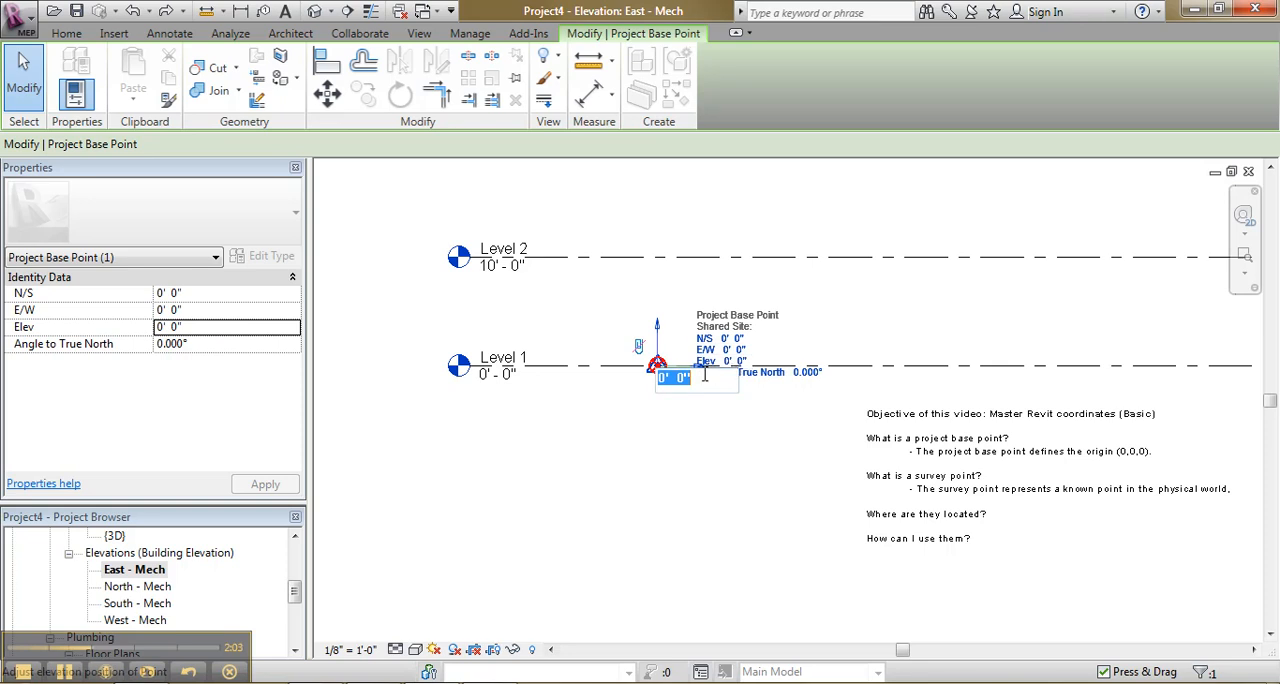
pyautogui.write('-10')
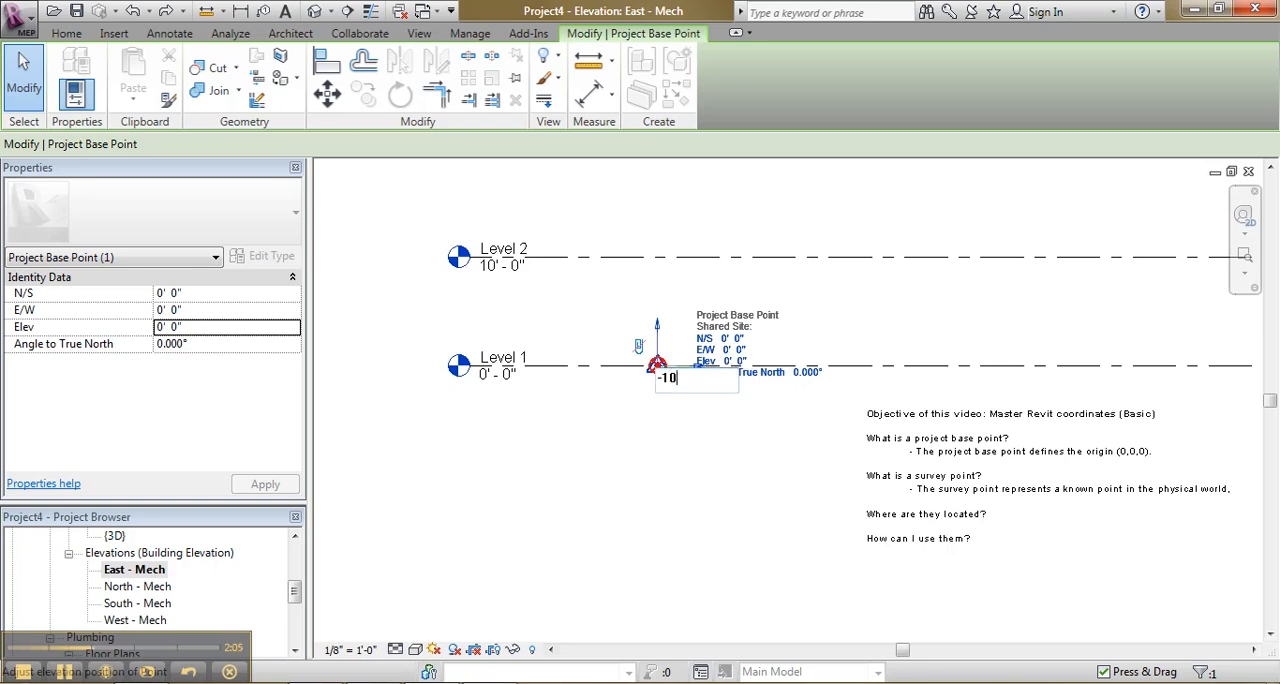
pyautogui.moveTo(595, 407)
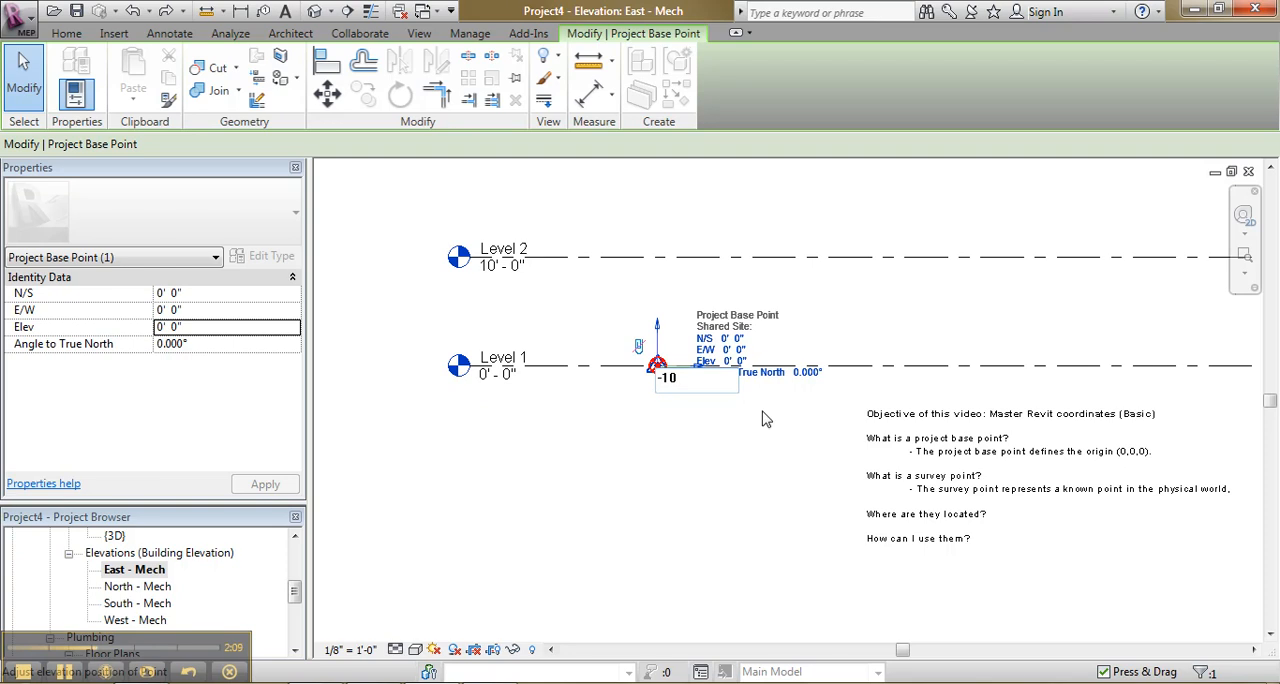
pyautogui.moveTo(657, 363); pyautogui.dragTo(657, 473)
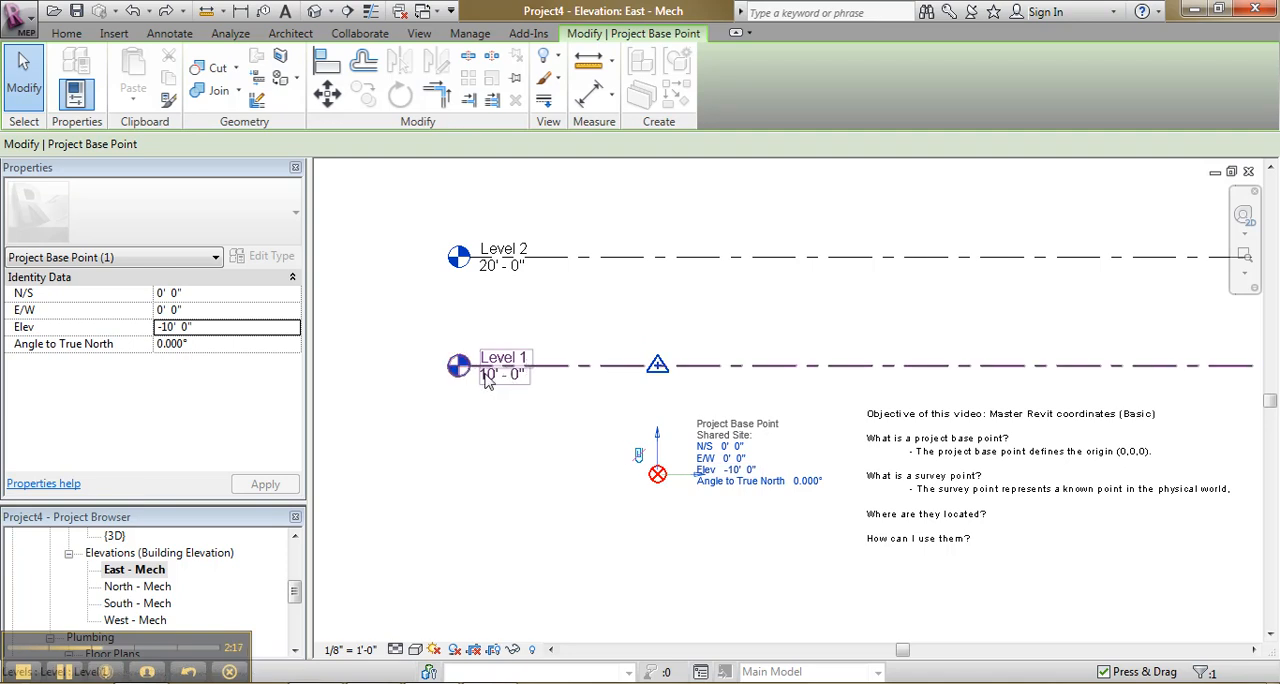
pyautogui.moveTo(513, 388)
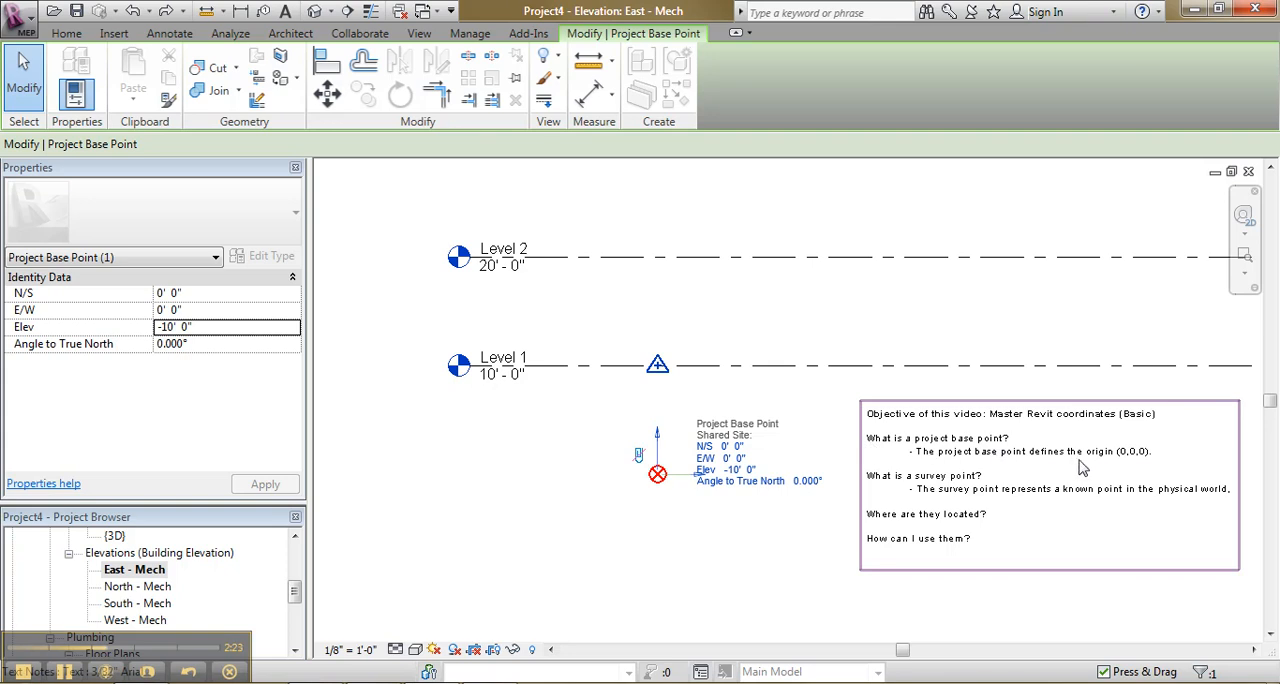
pyautogui.moveTo(1142, 463)
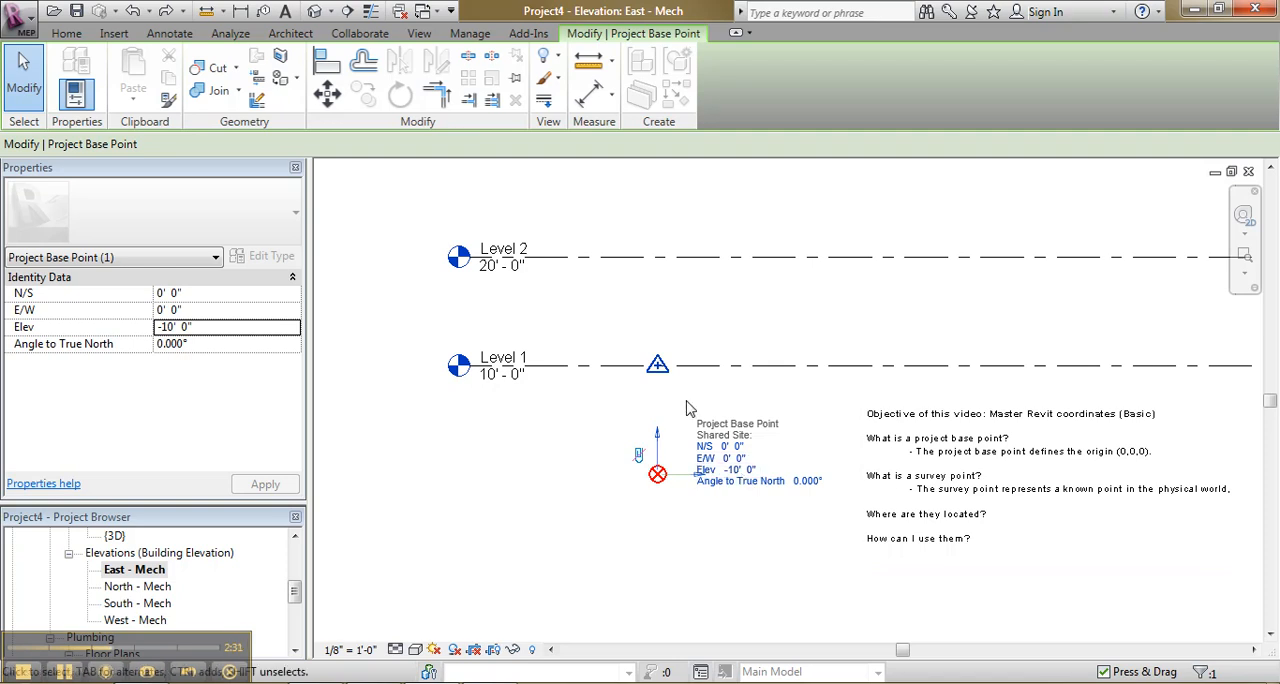
pyautogui.moveTo(640, 458)
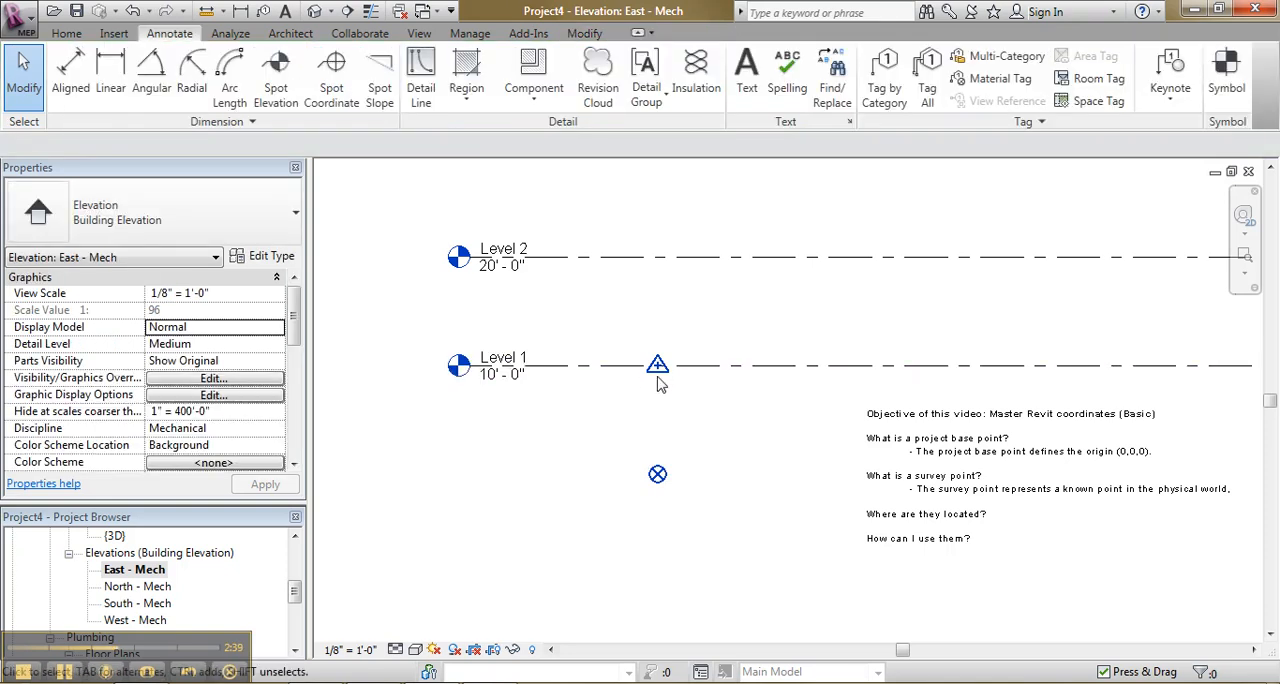
# Move the Survey Point from Level 1 down onto the Project Base Point, then select both overlapping points.
pyautogui.click(657, 365)
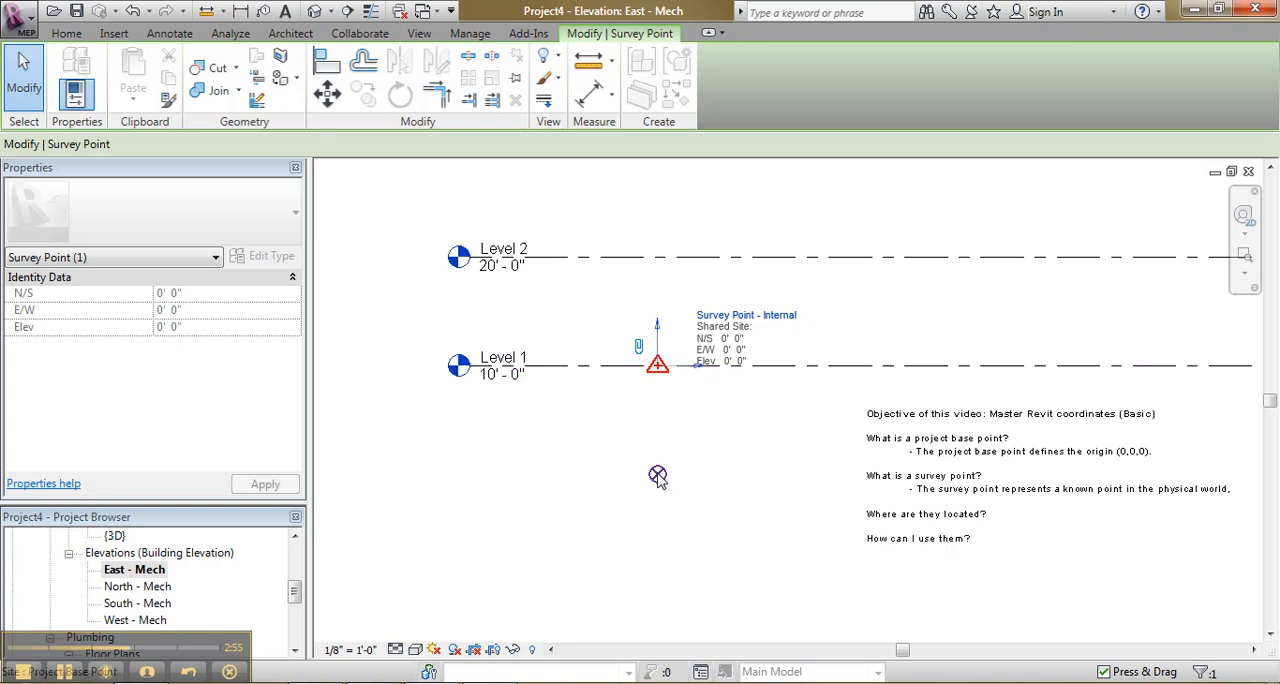
pyautogui.moveTo(658, 475)
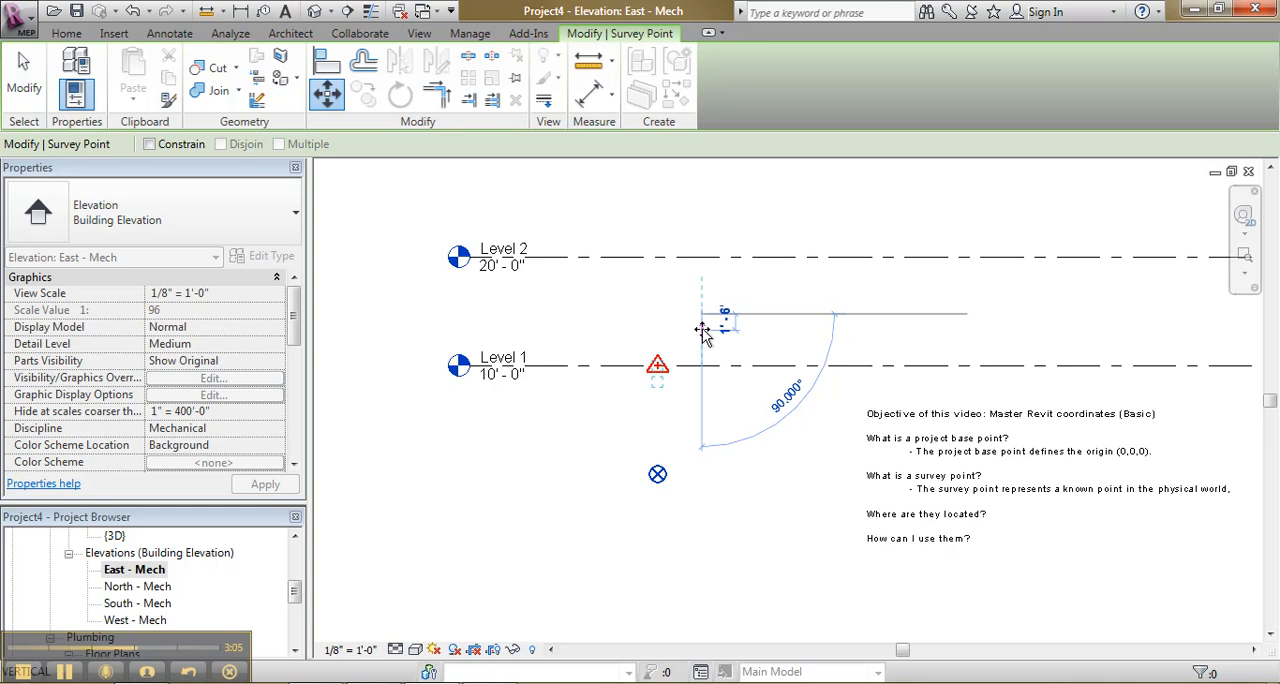
pyautogui.click(657, 473)
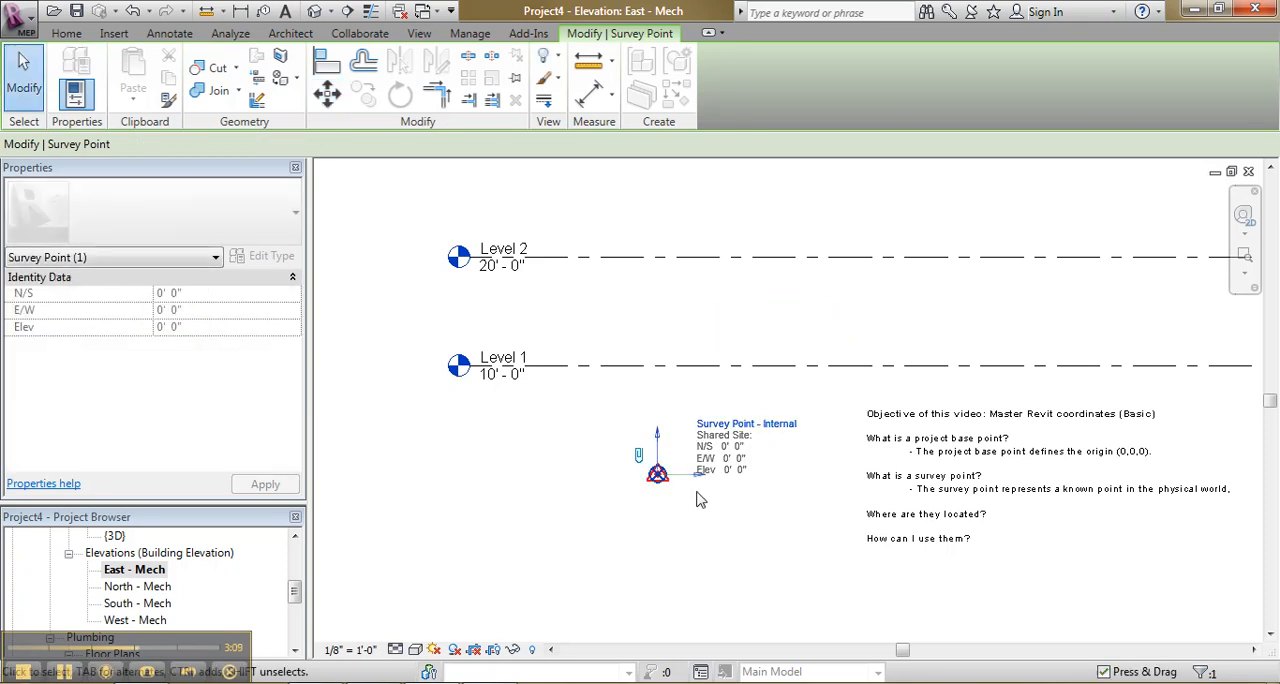
pyautogui.moveTo(740, 480)
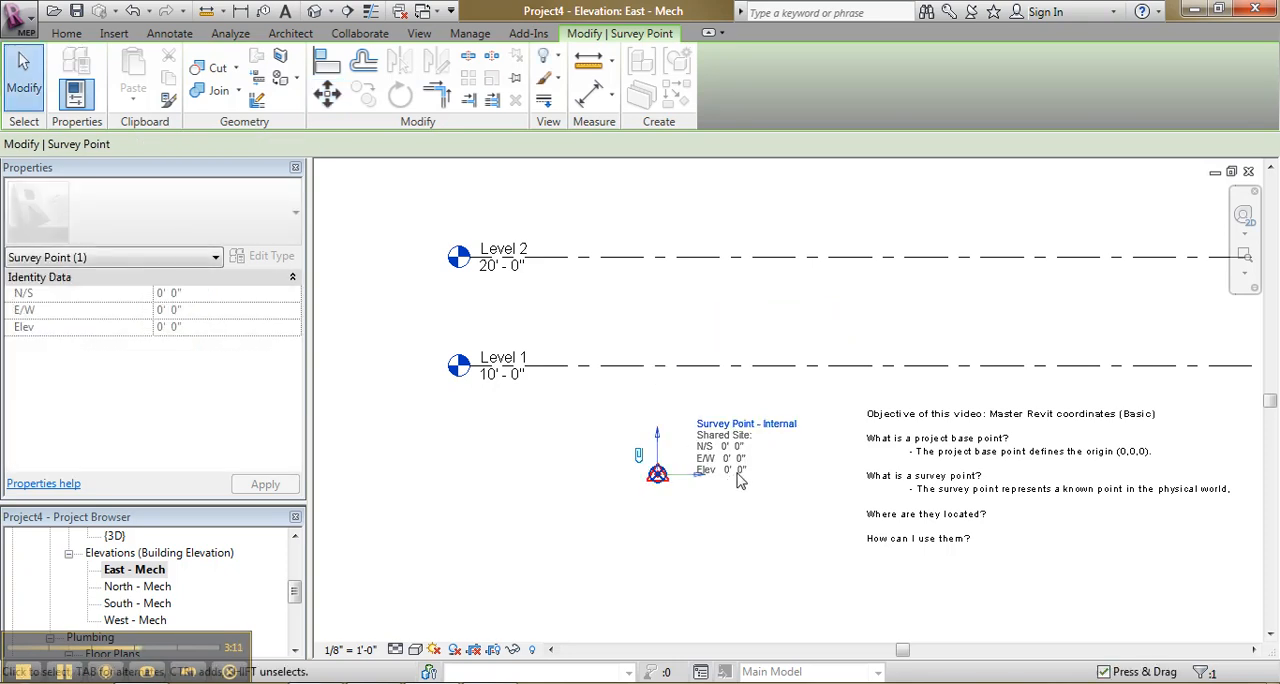
pyautogui.click(657, 470)
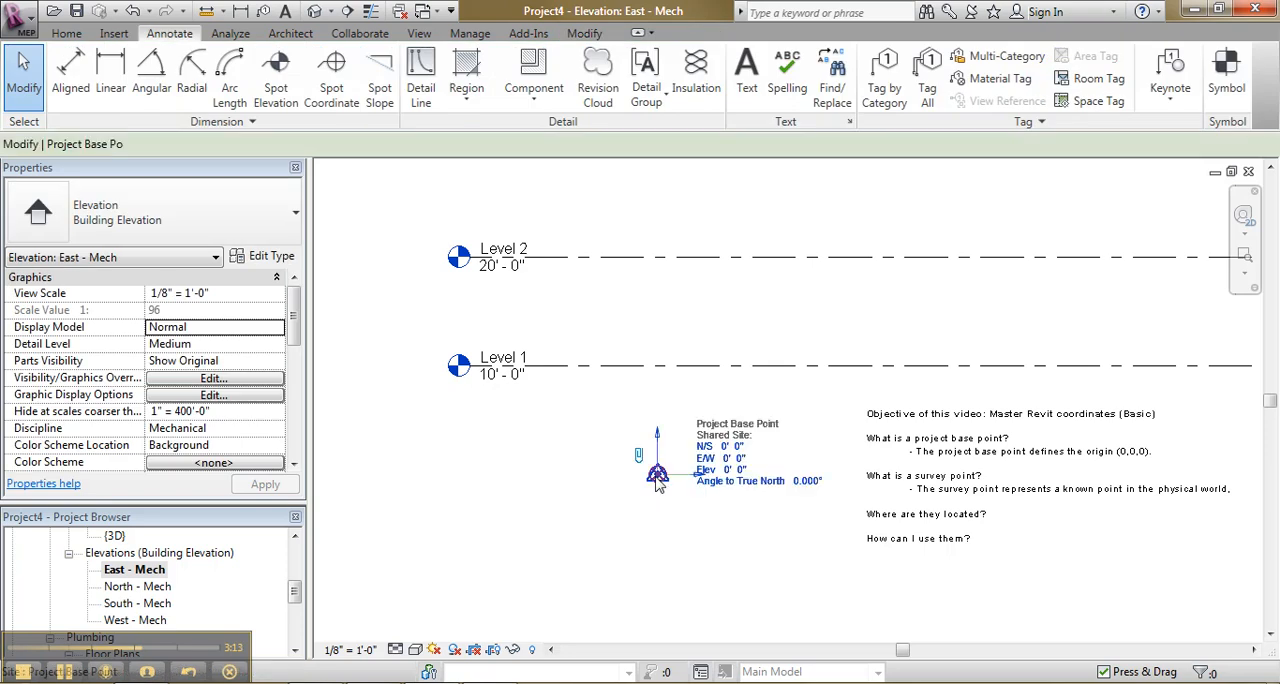
pyautogui.click(657, 472)
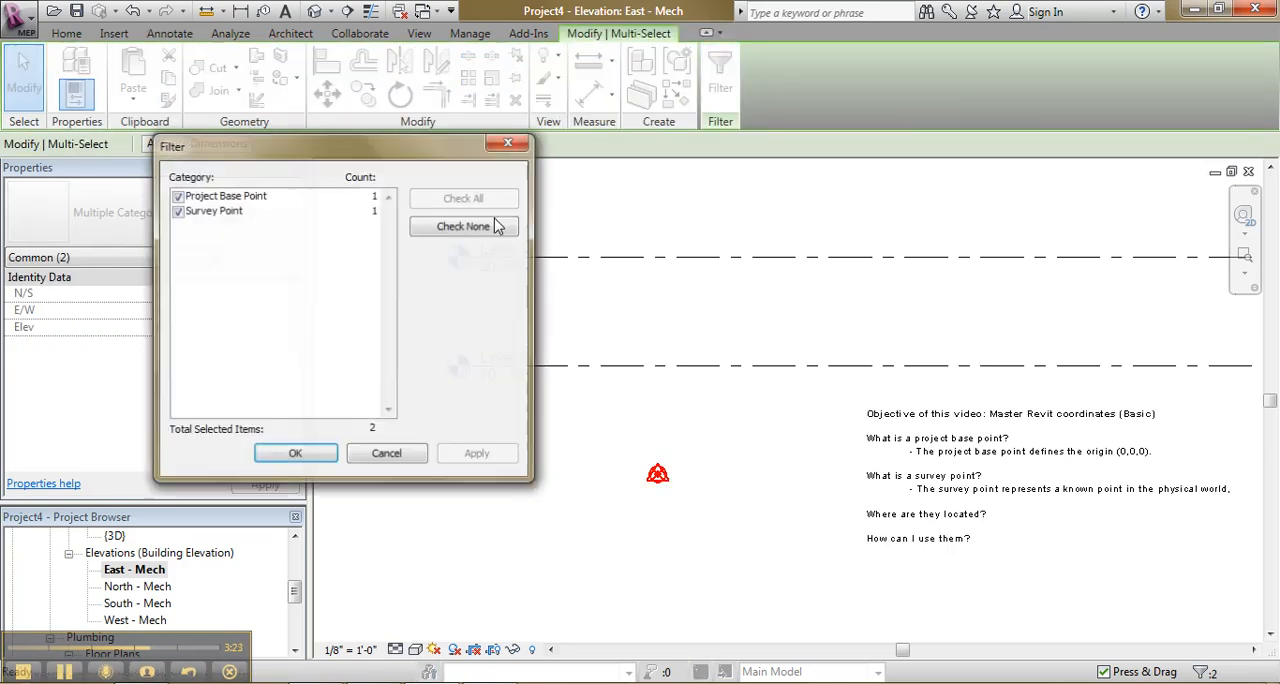
# Filter out Project Base Point so only the Survey Point stays selected.
pyautogui.click(178, 195)
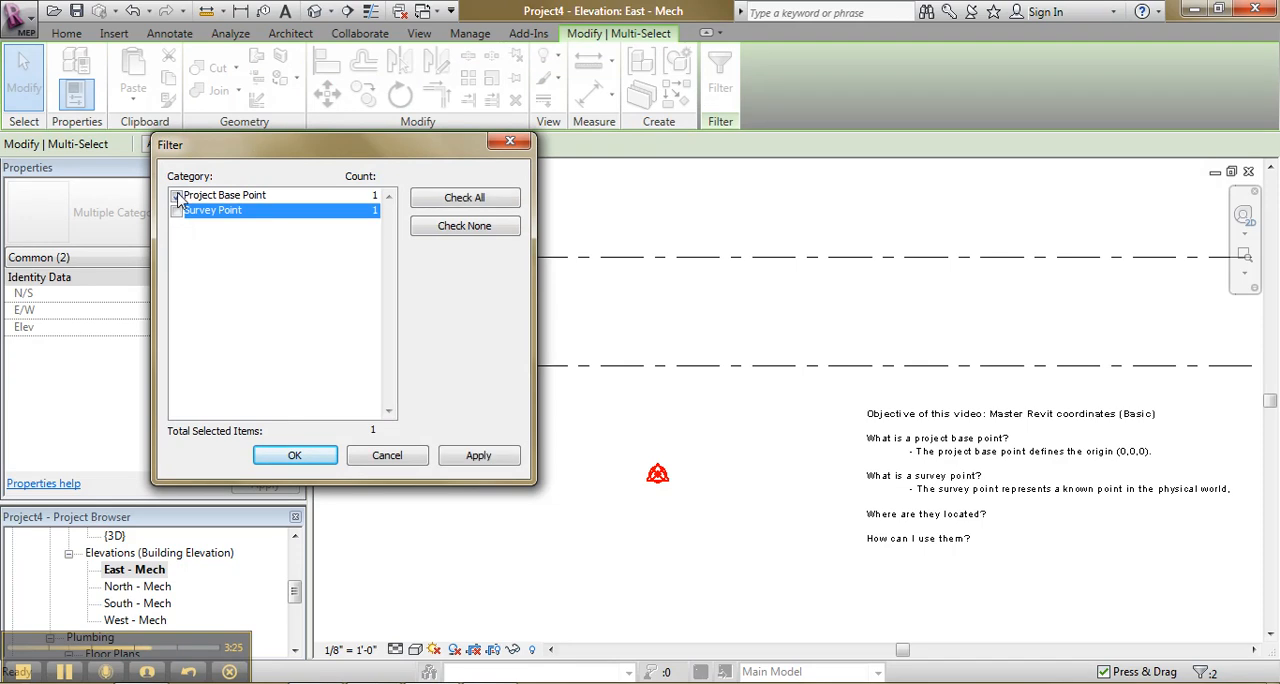
pyautogui.click(294, 455)
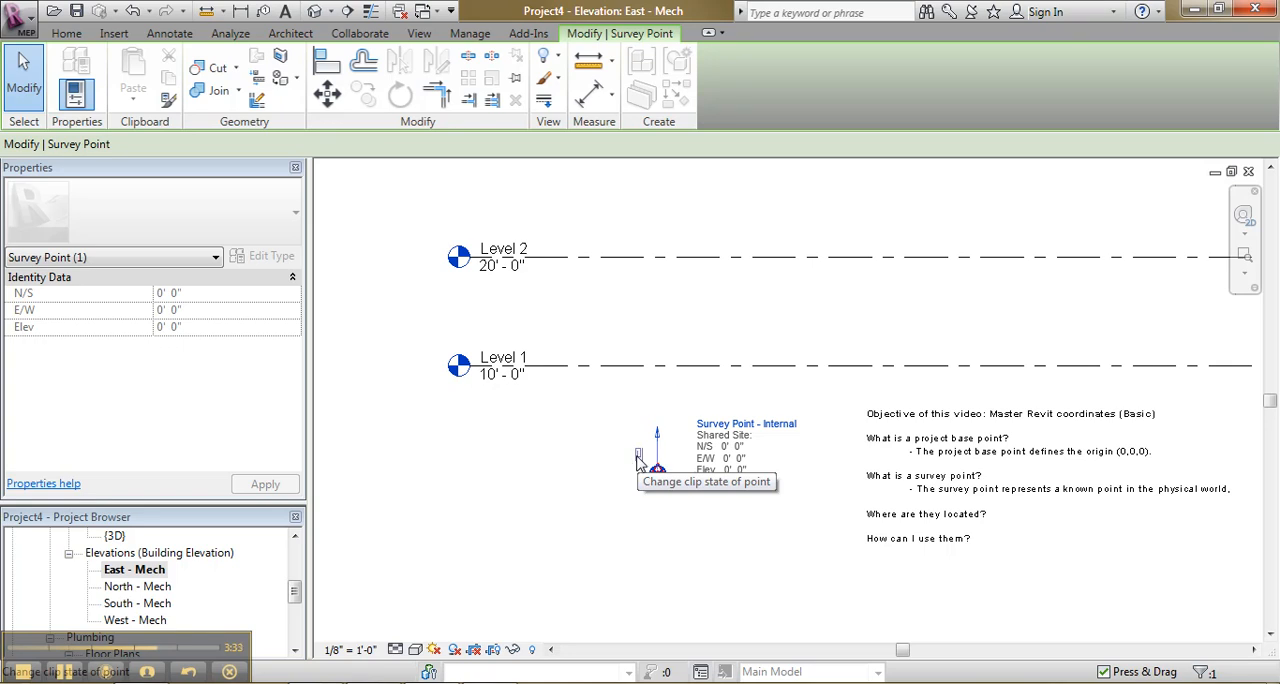
# Unclip the Survey Point, raise its Elev to 10', and check the Project Base Point stays at 0'.
pyautogui.click(640, 456)
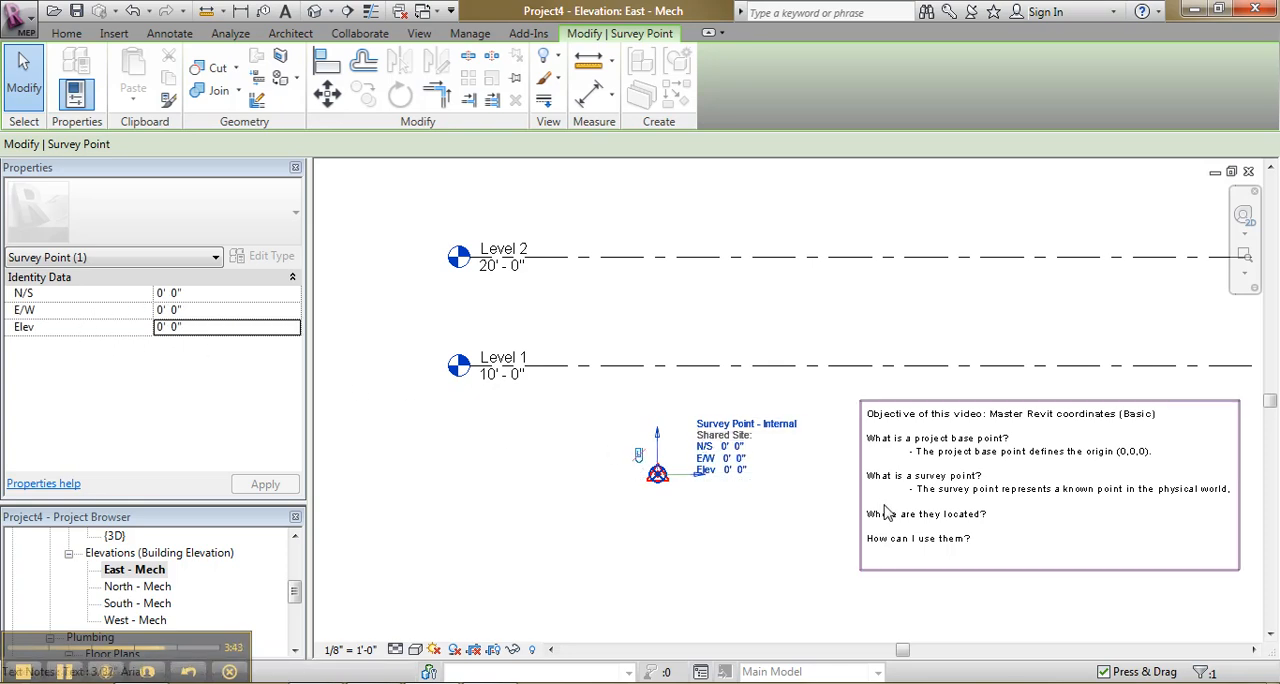
pyautogui.moveTo(1015, 505)
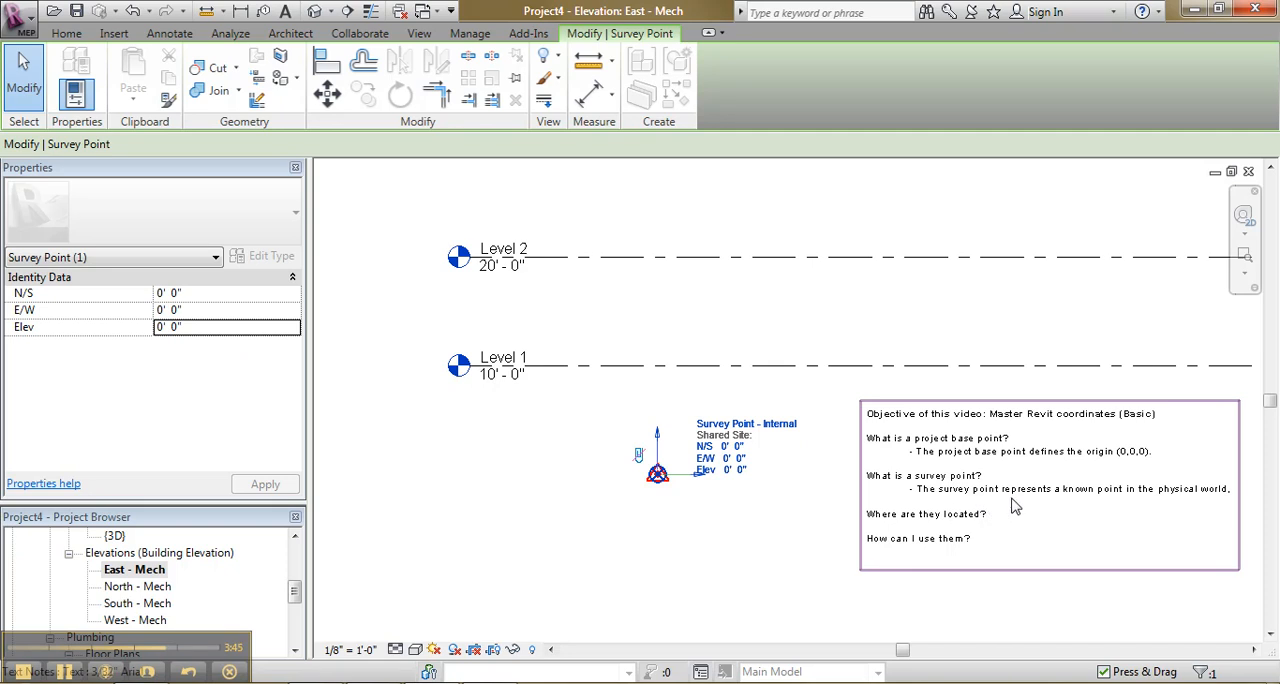
pyautogui.moveTo(1148, 500)
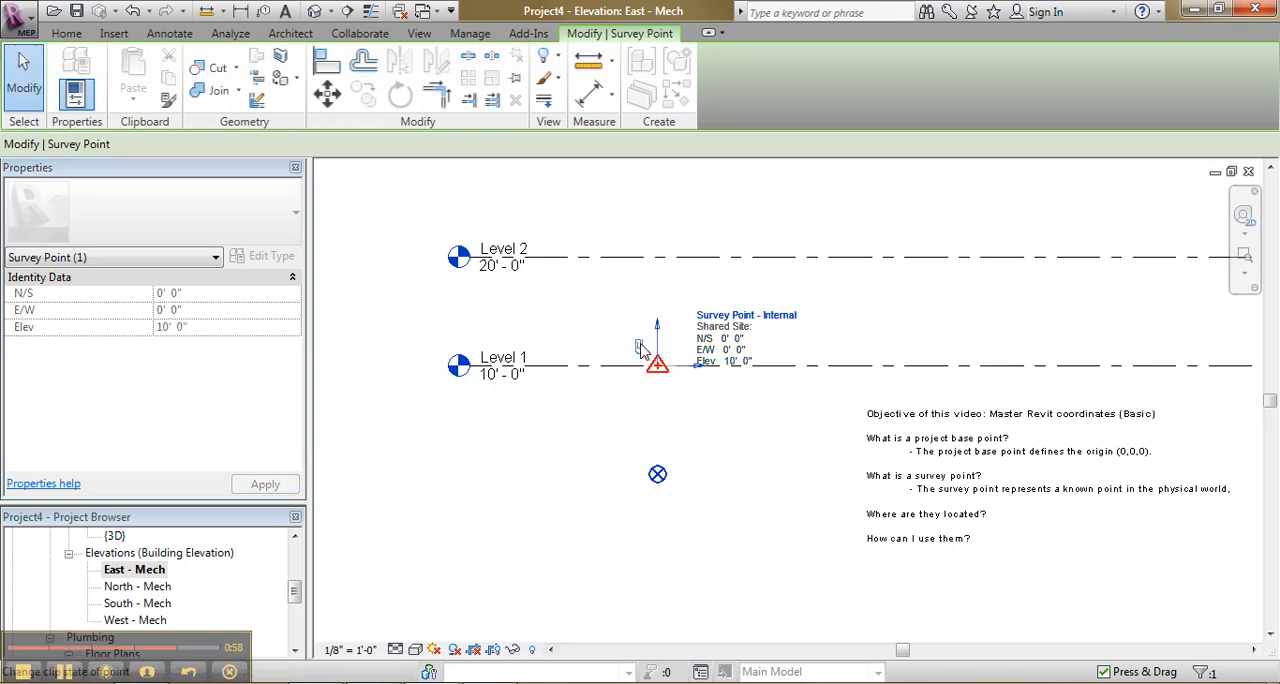
pyautogui.moveTo(672, 398)
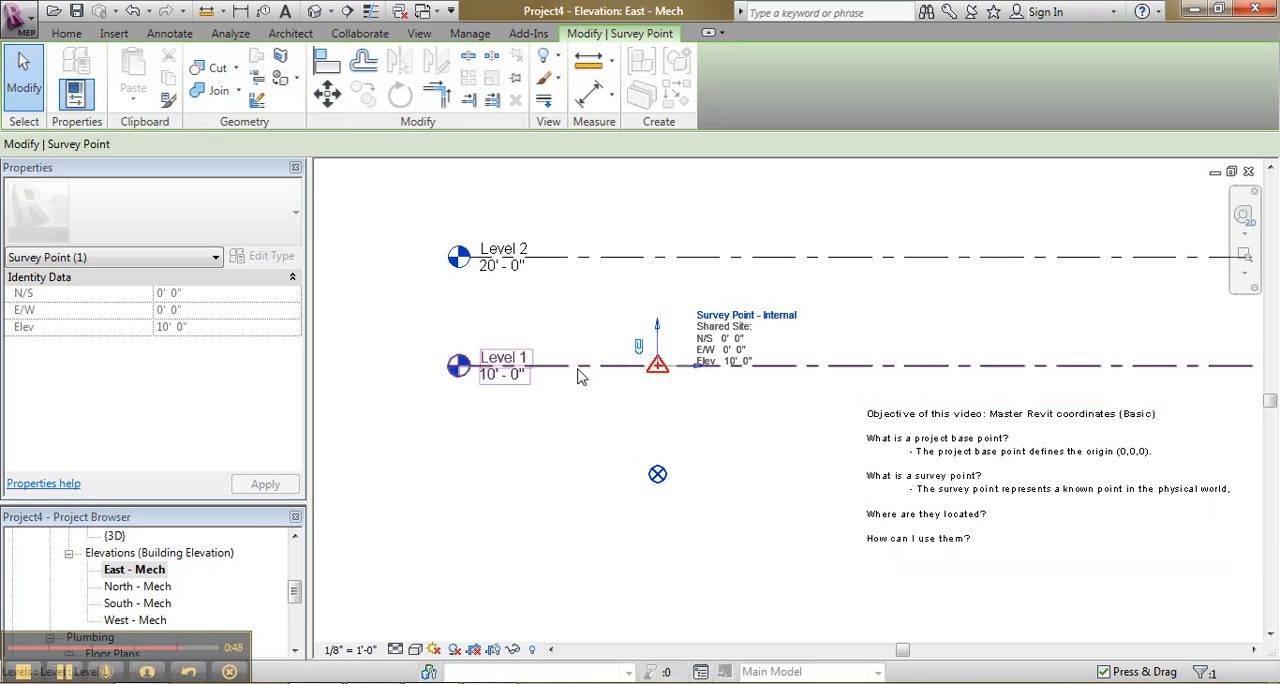
pyautogui.moveTo(535, 386)
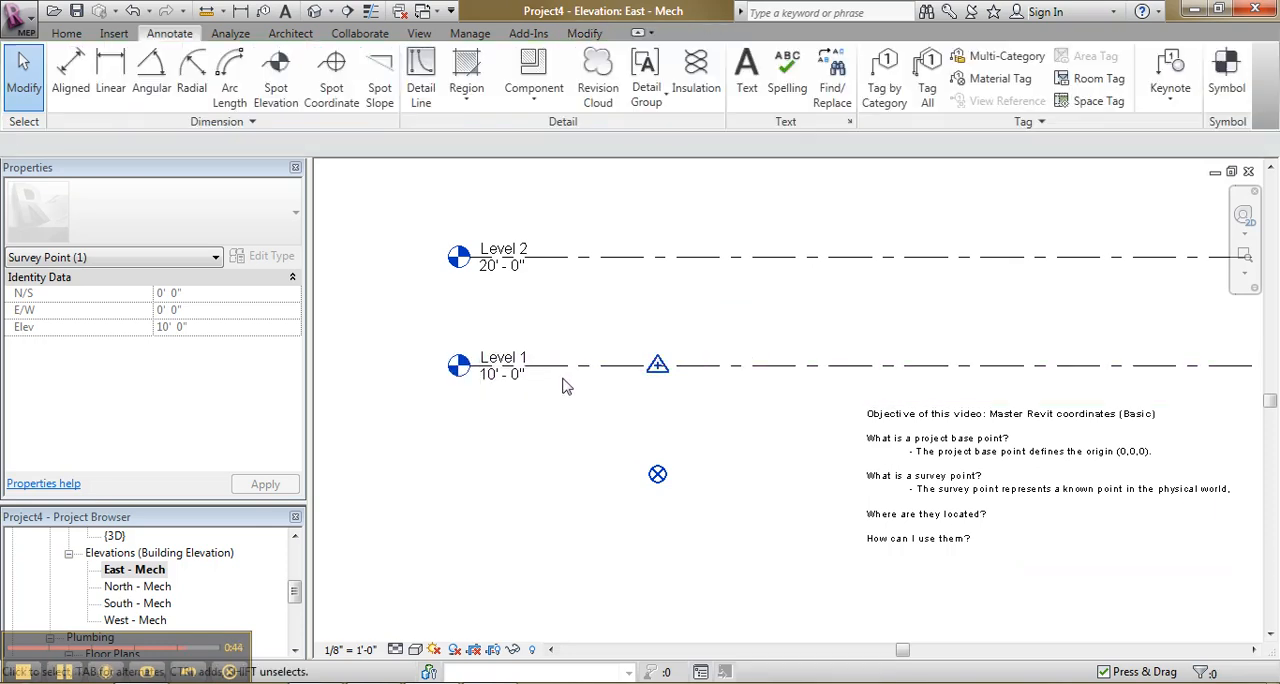
pyautogui.click(657, 474)
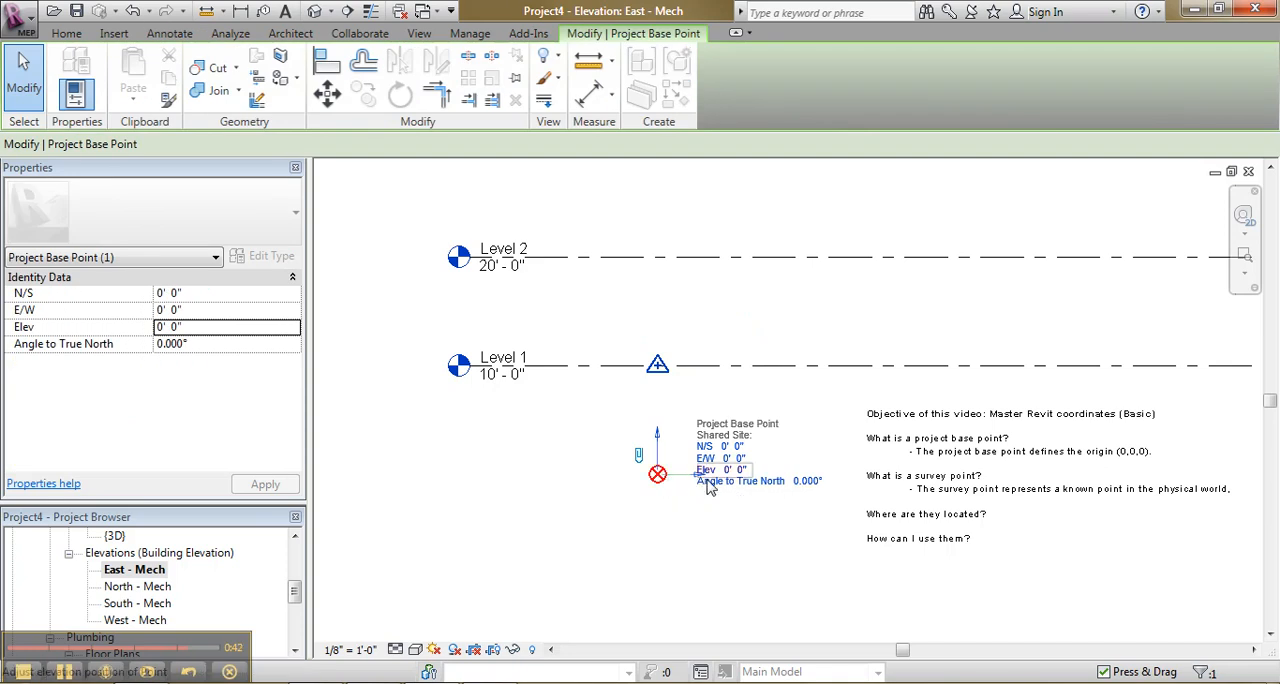